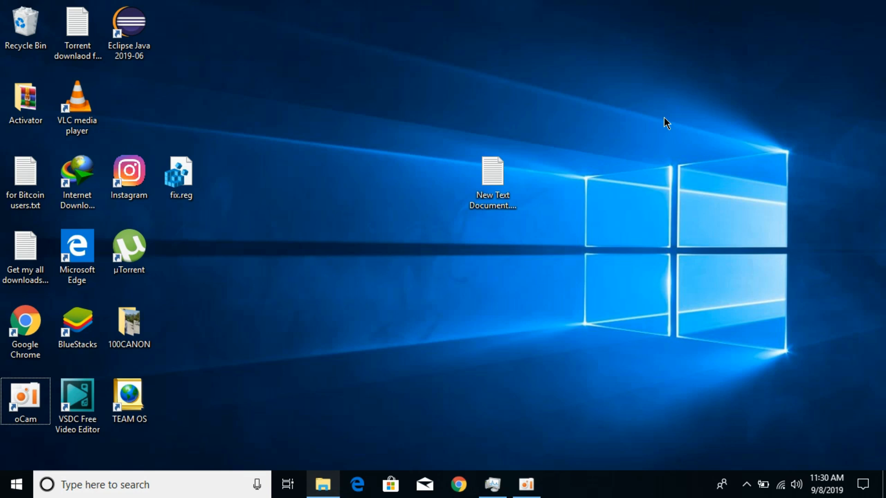
pyautogui.moveTo(530, 399)
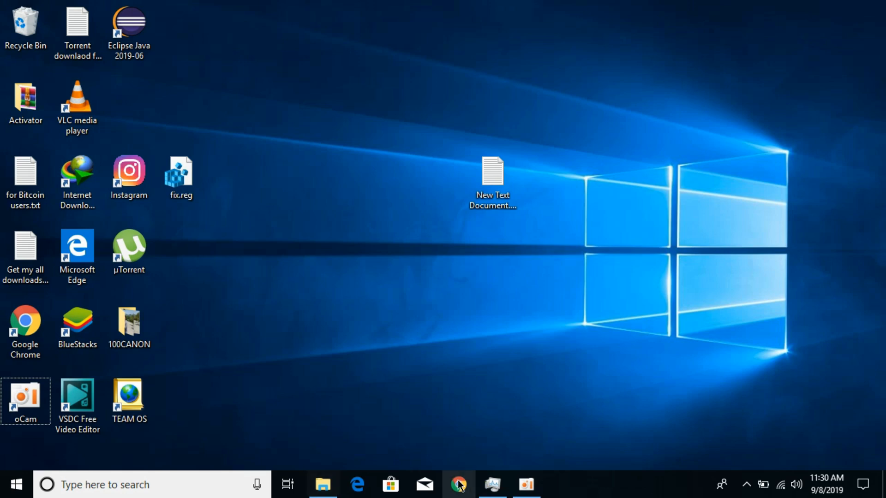
# - Launch Chrome from the taskbar and bring up its three-dot main menu
pyautogui.click(458, 484)
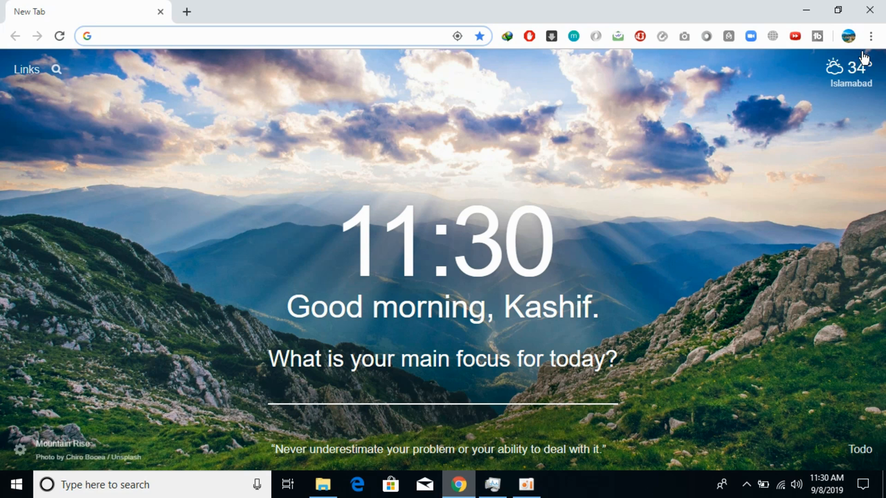
pyautogui.moveTo(871, 36)
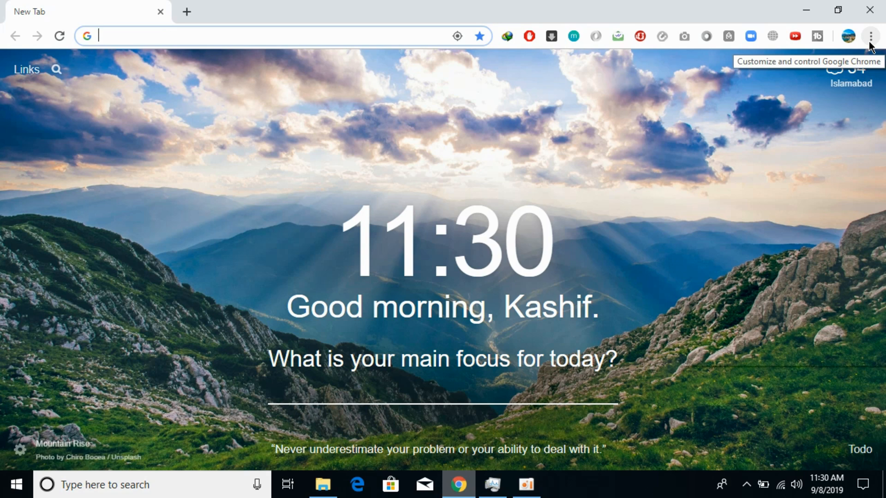
pyautogui.click(870, 36)
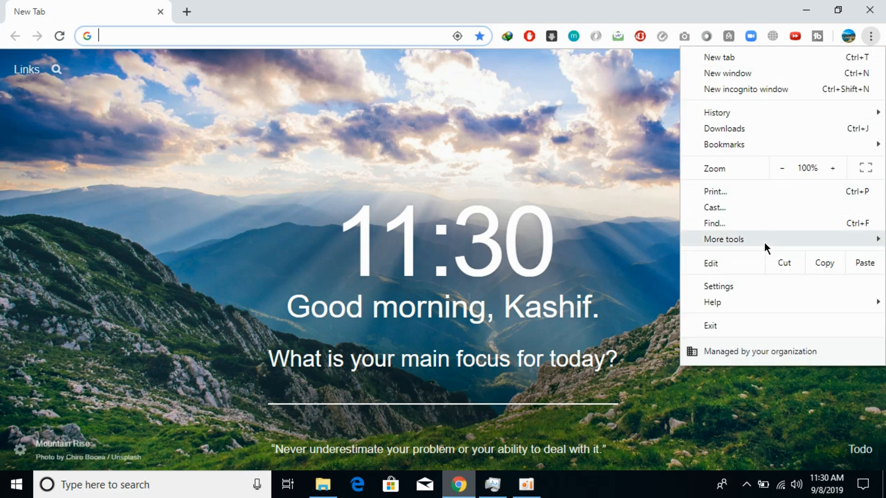
# - Go to Settings and reveal the advanced Privacy and security section
pyautogui.click(718, 286)
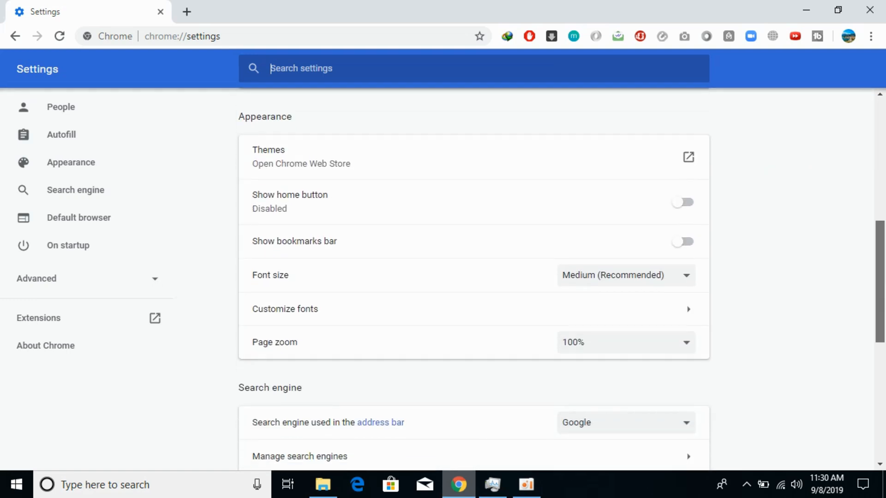
pyautogui.scroll(-3)
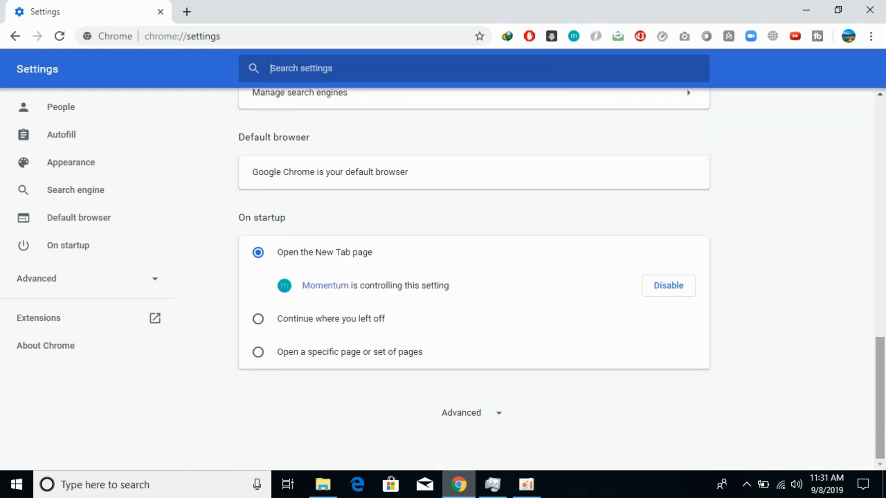
pyautogui.moveTo(481, 422)
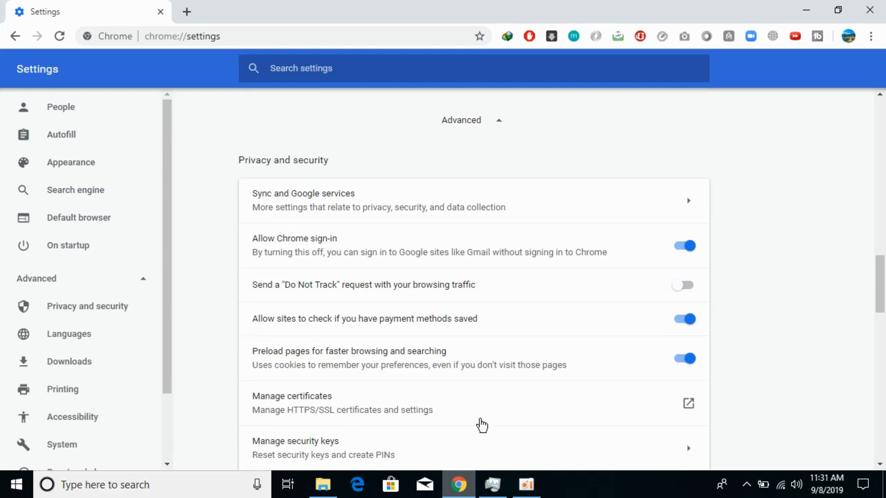
pyautogui.moveTo(326, 179)
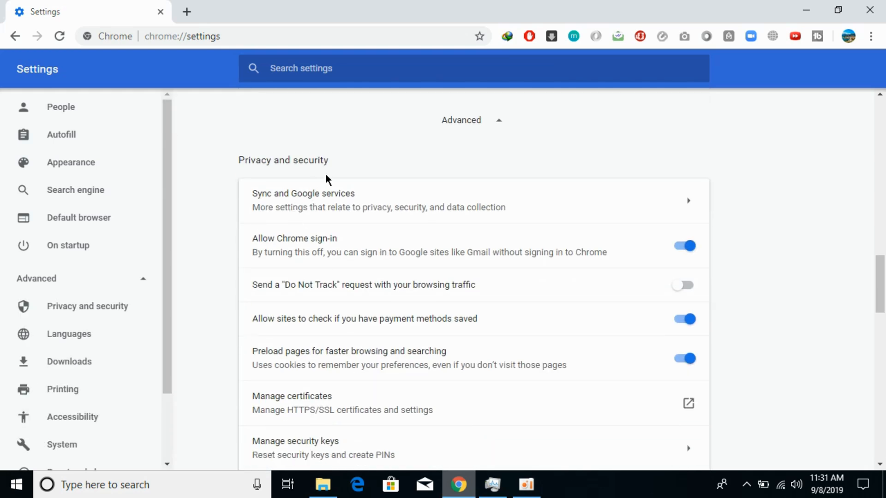
pyautogui.moveTo(850, 268)
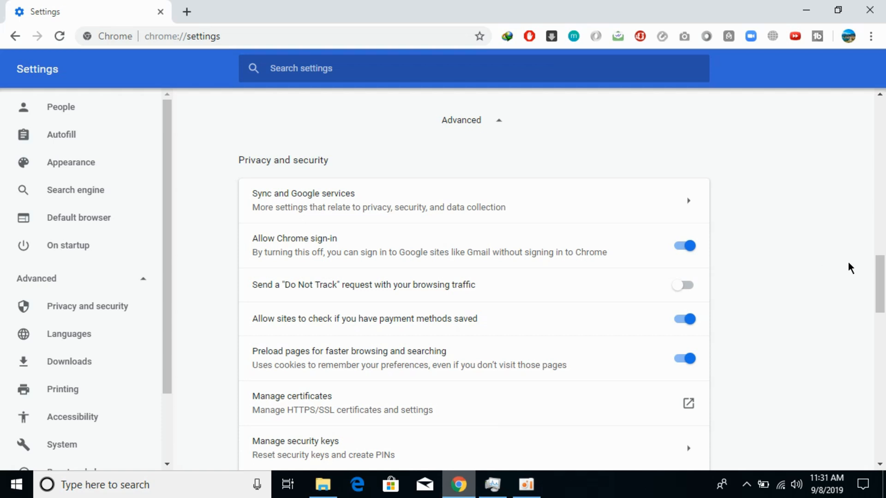
pyautogui.scroll(-3)
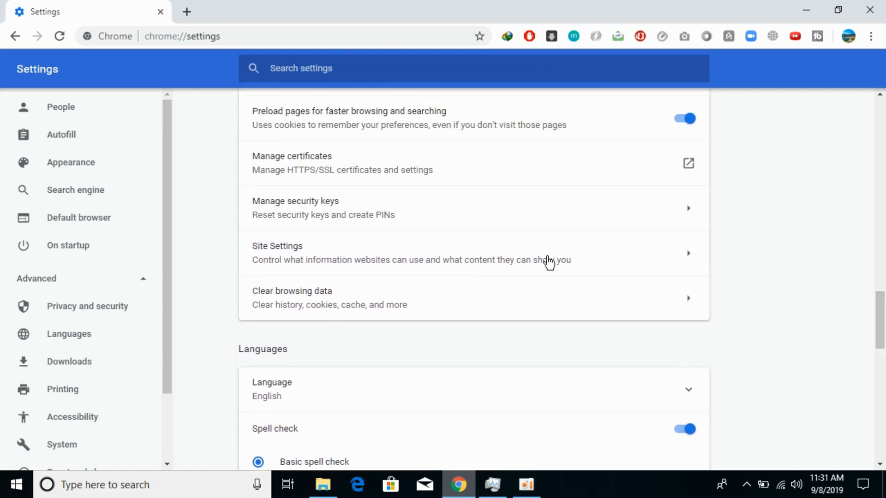
pyautogui.moveTo(436, 268)
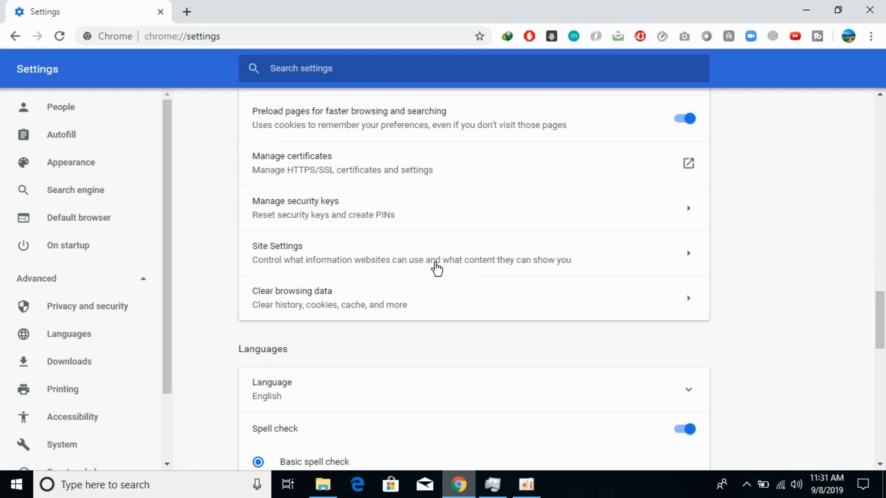
pyautogui.moveTo(450, 270)
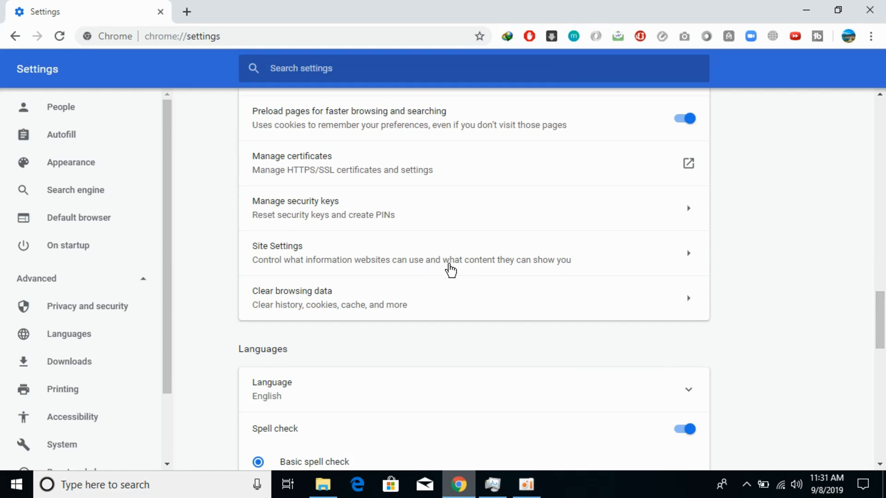
# - Navigate through Site Settings to the Cookies page showing its empty Block, Clear on exit and Allow lists
pyautogui.click(277, 245)
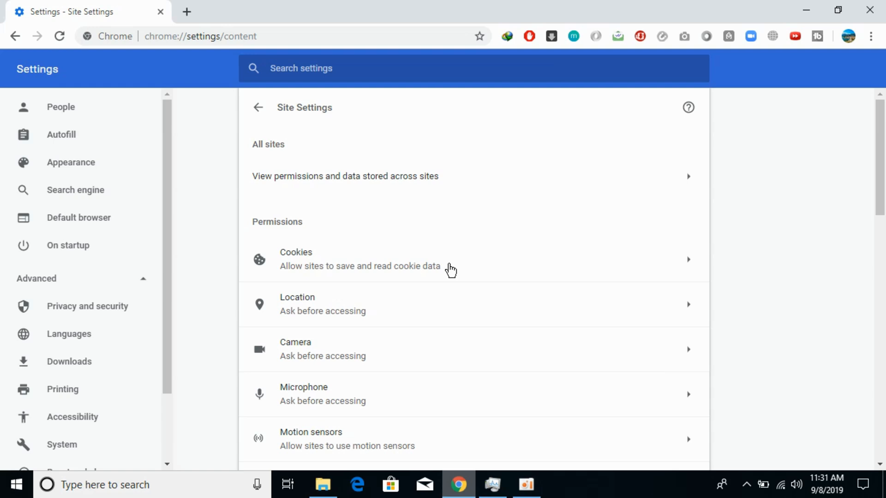
pyautogui.moveTo(289, 263)
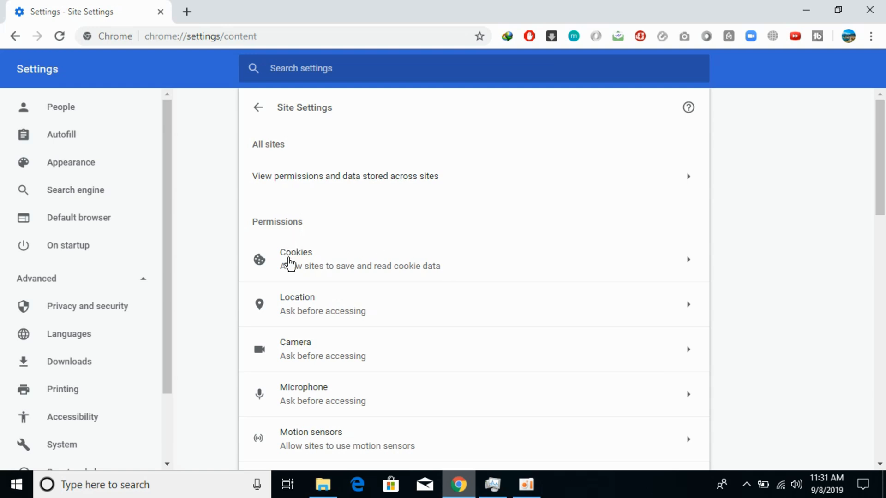
pyautogui.click(295, 260)
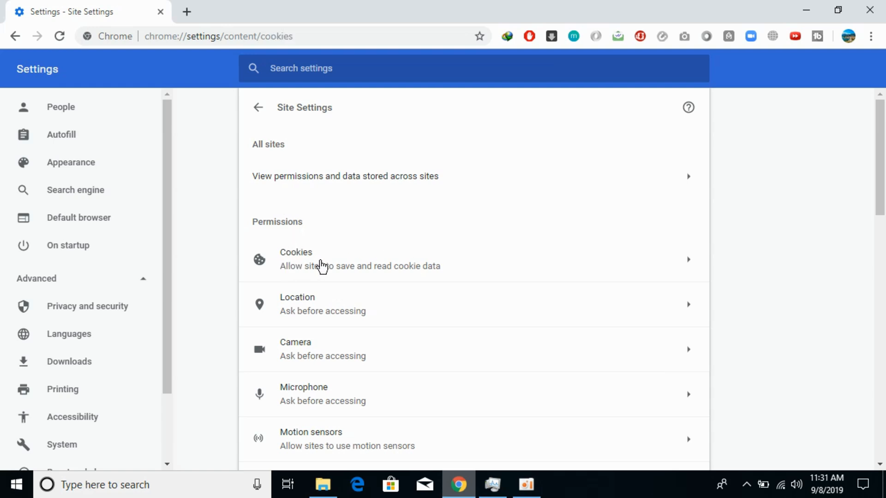
pyautogui.click(322, 259)
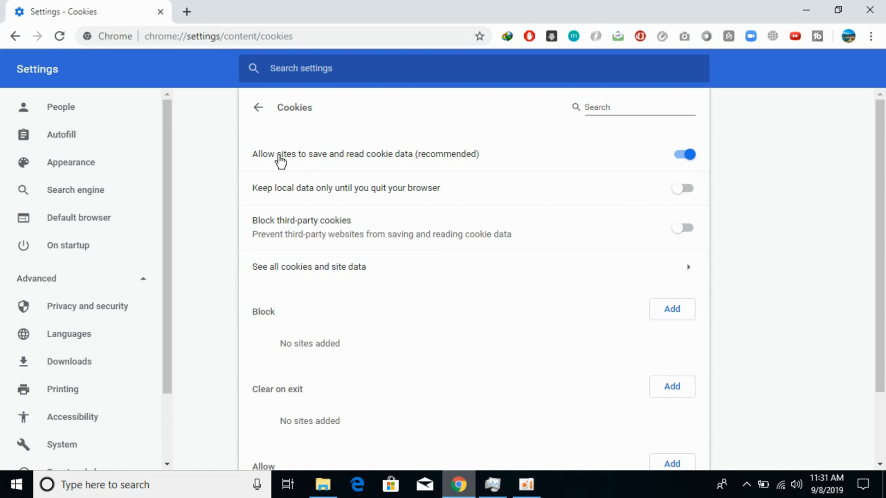
pyautogui.moveTo(416, 168)
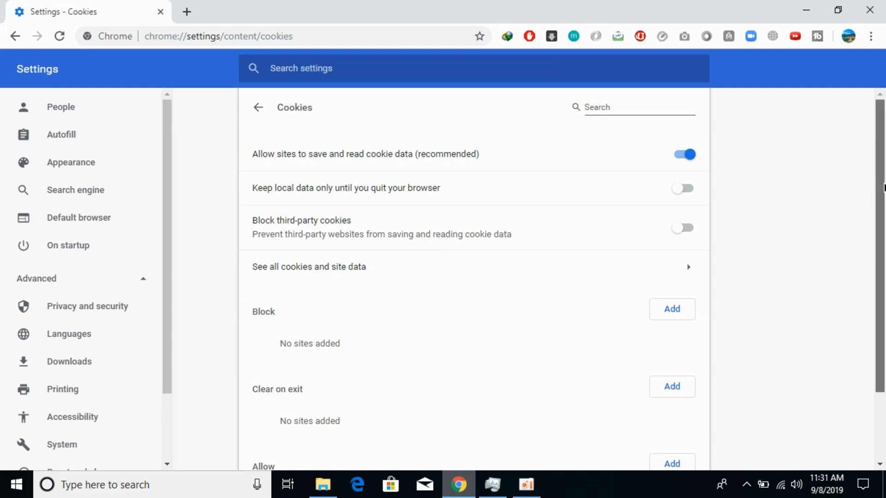
pyautogui.scroll(-3)
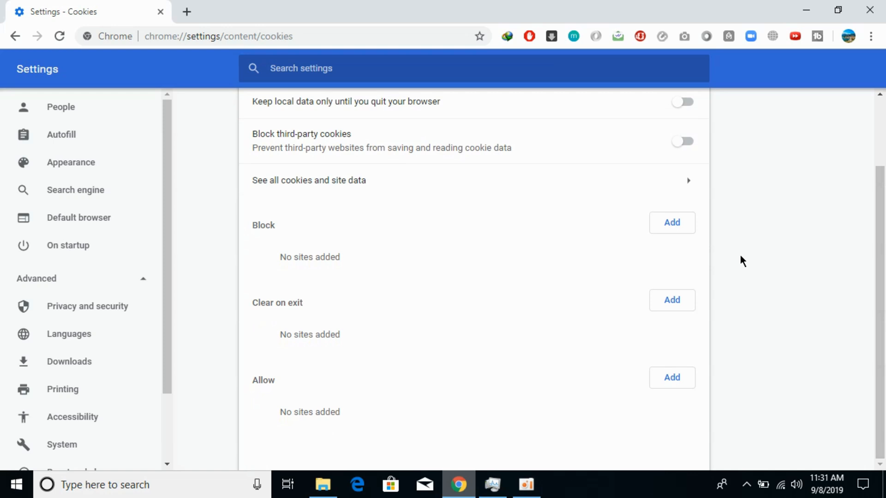
# - Add youtube.com to the cookie Block list, correcting a stray letter while entering it
pyautogui.click(672, 223)
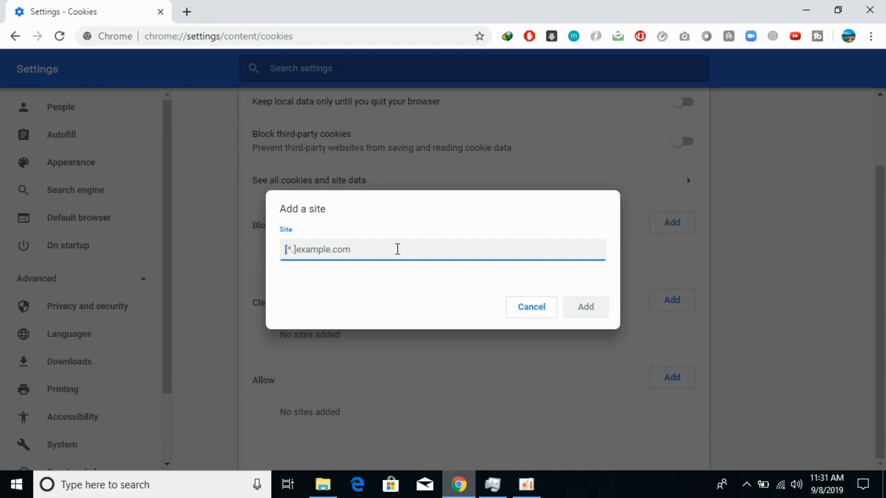
pyautogui.write('you')
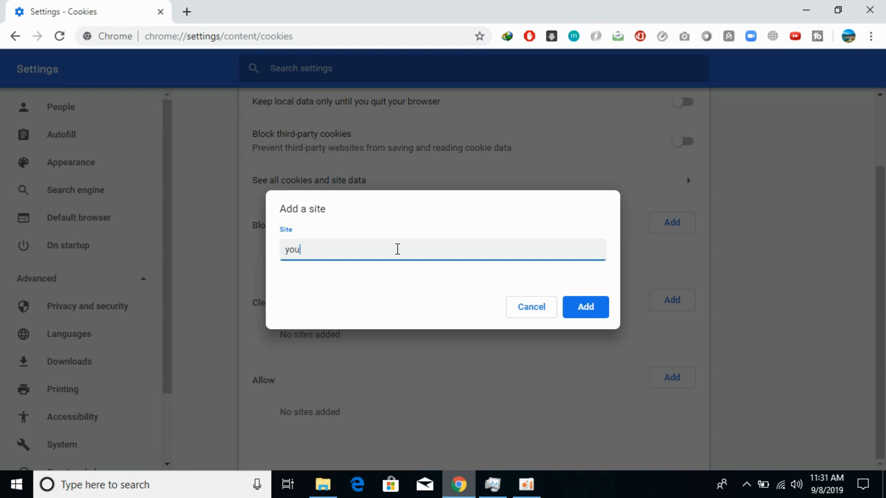
pyautogui.write('tubec')
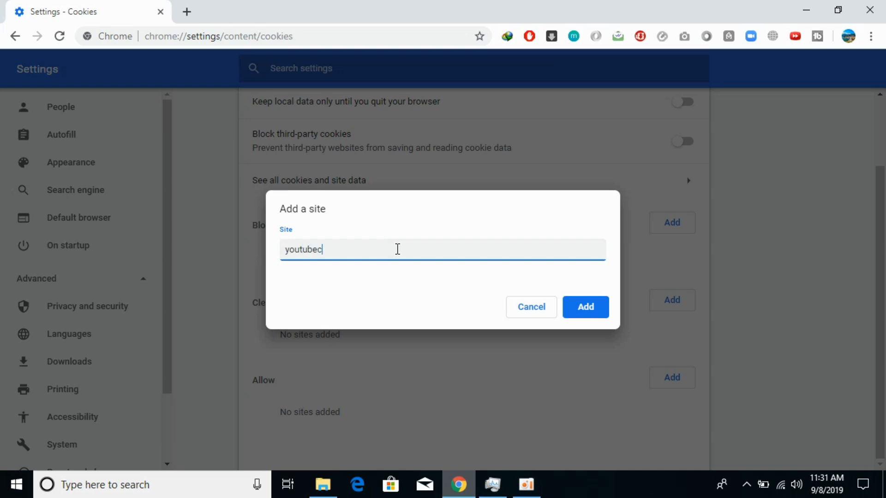
pyautogui.press('Backspace')
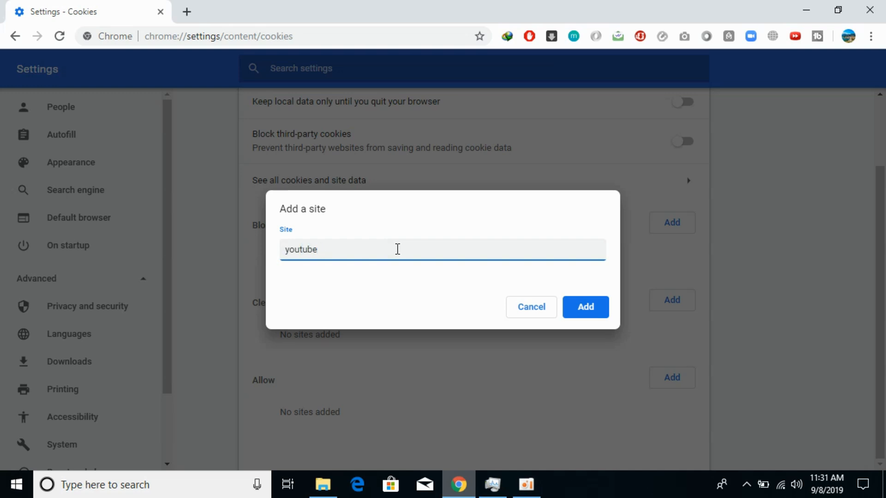
pyautogui.write('.com')
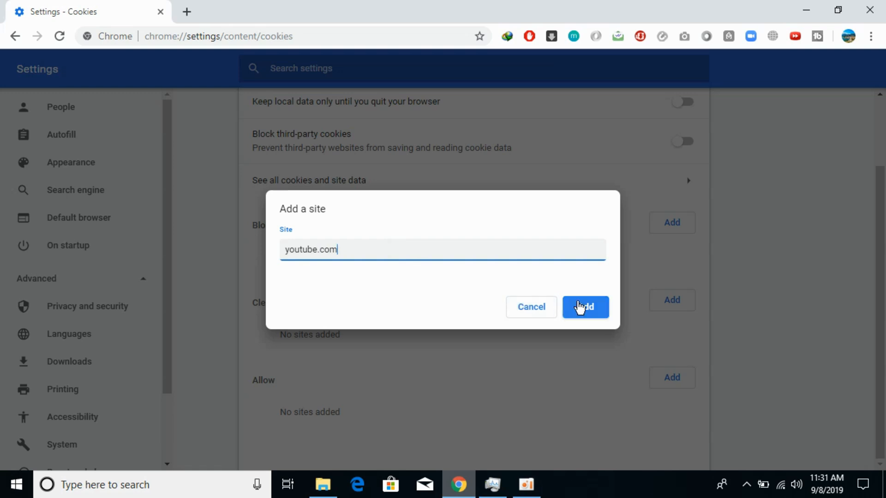
pyautogui.click(585, 306)
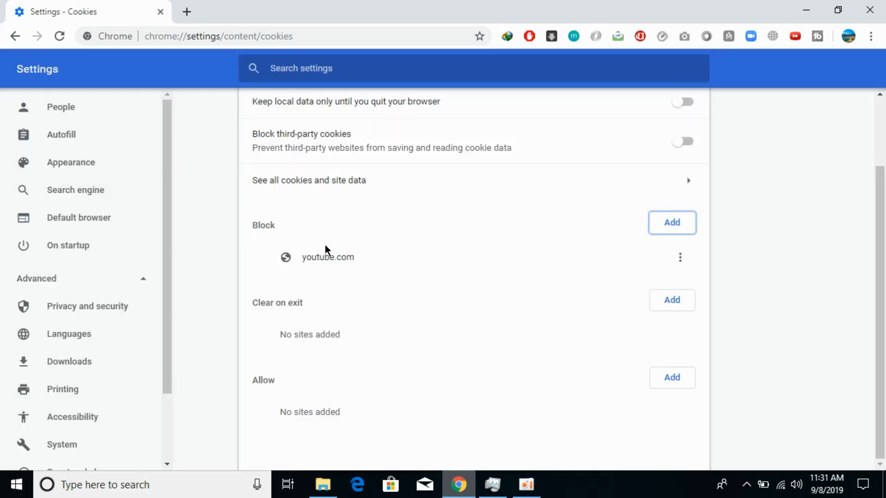
pyautogui.moveTo(306, 225)
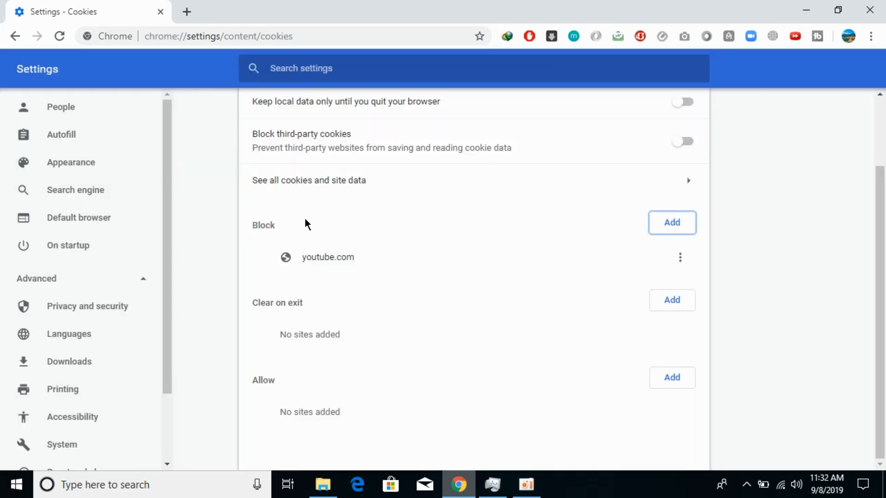
pyautogui.moveTo(506, 261)
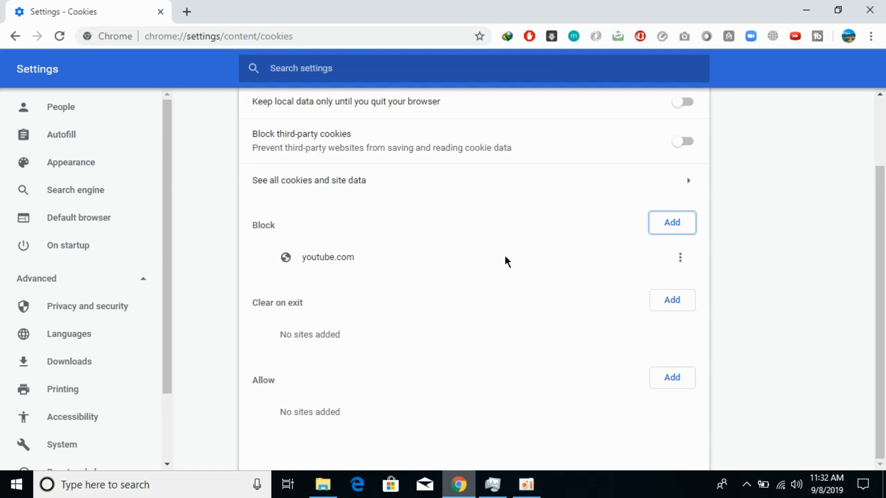
pyautogui.moveTo(731, 347)
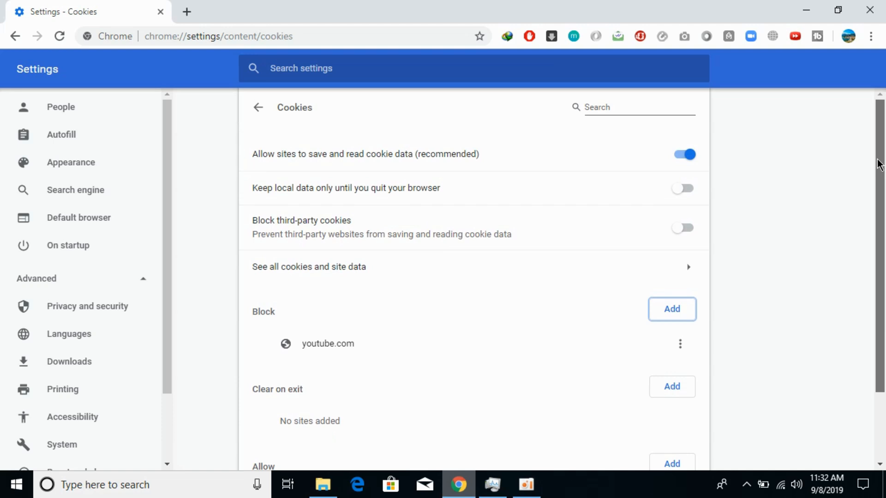
pyautogui.moveTo(678, 130)
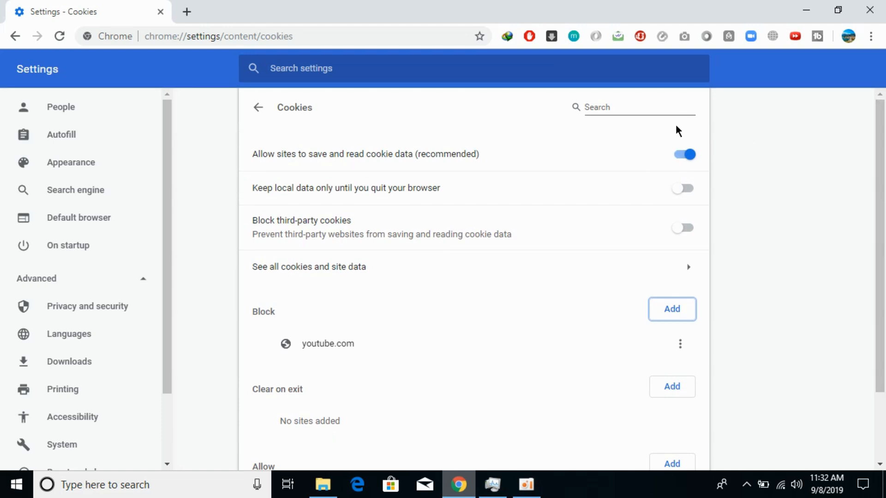
pyautogui.click(682, 154)
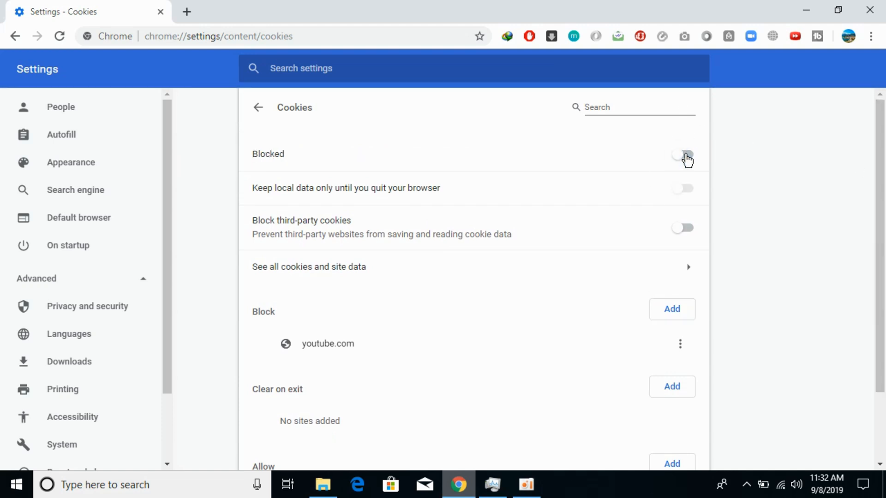
pyautogui.scroll(-3)
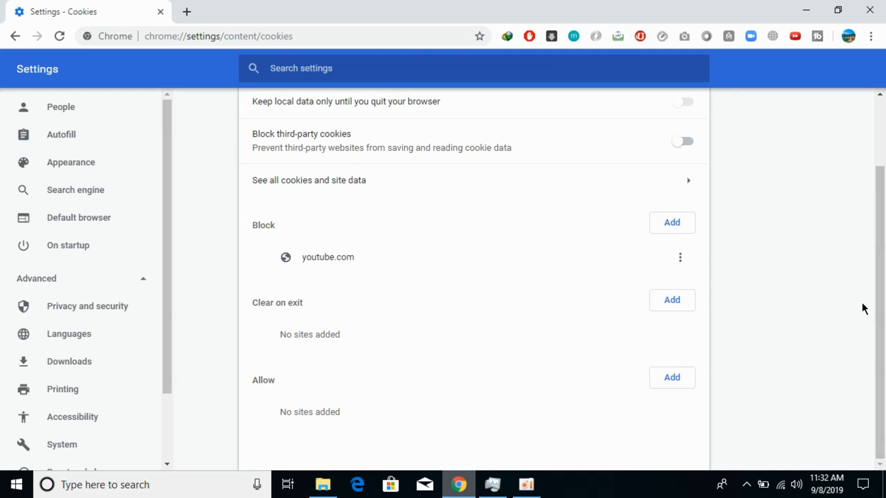
pyautogui.click(672, 378)
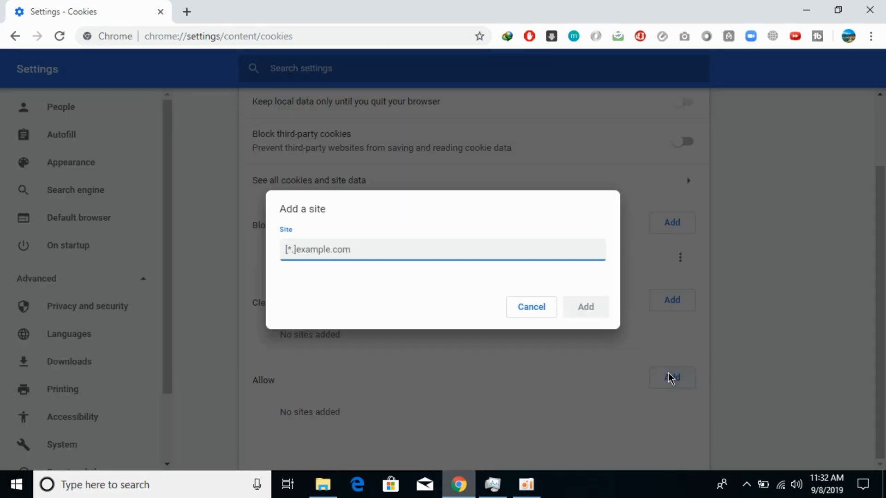
pyautogui.click(585, 307)
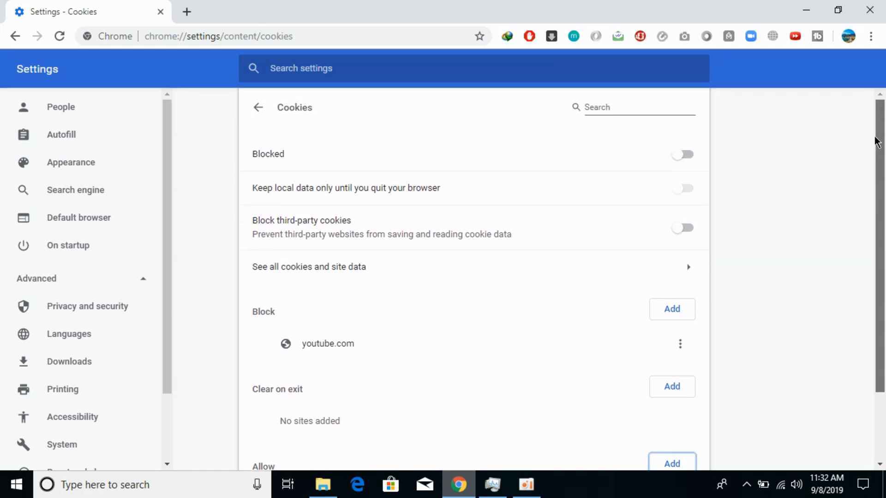
pyautogui.click(681, 154)
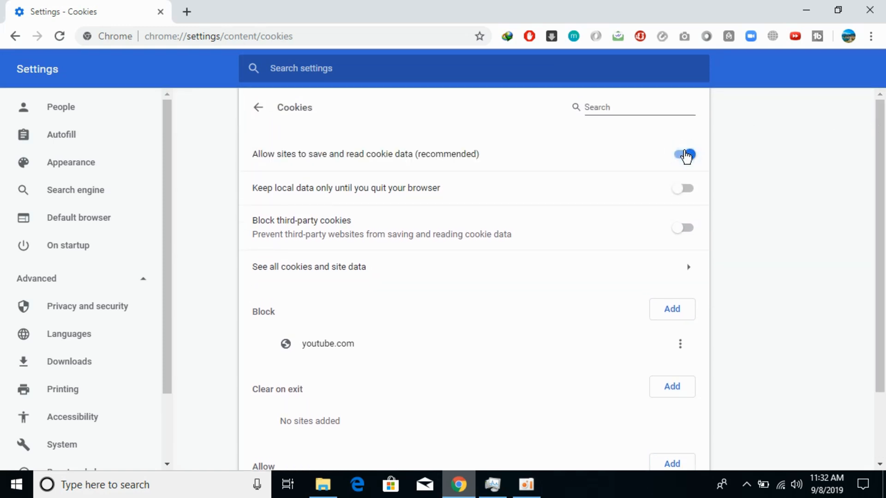